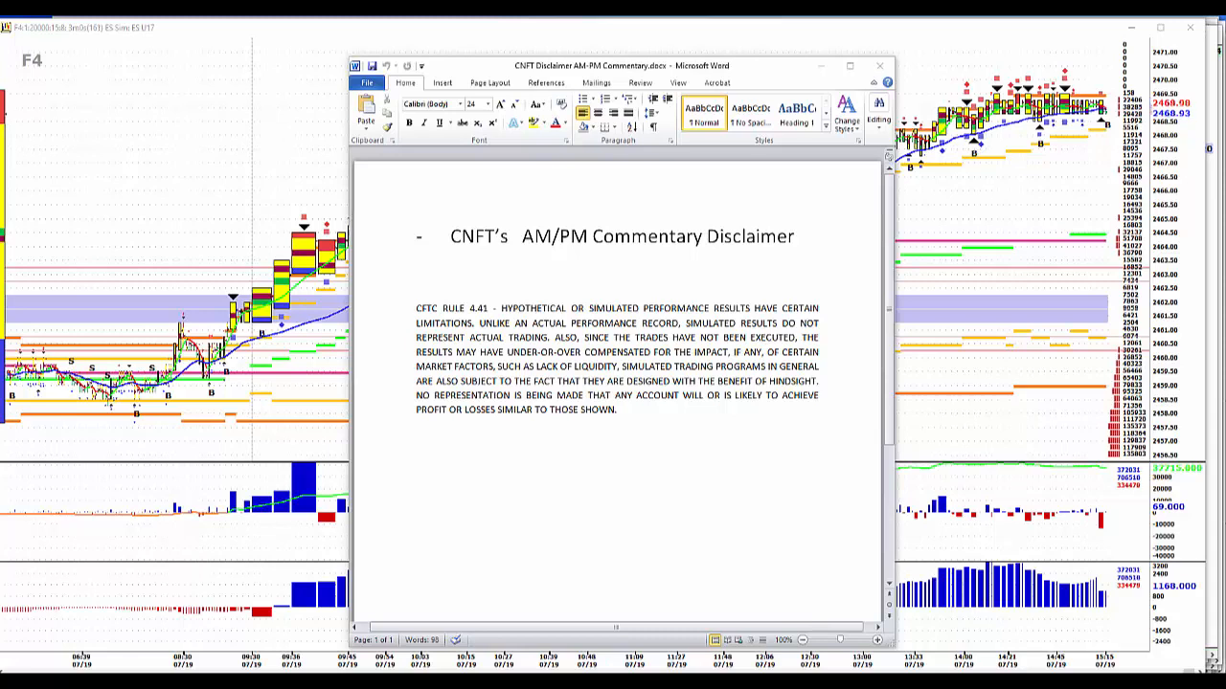
mouse_move(1034, 182)
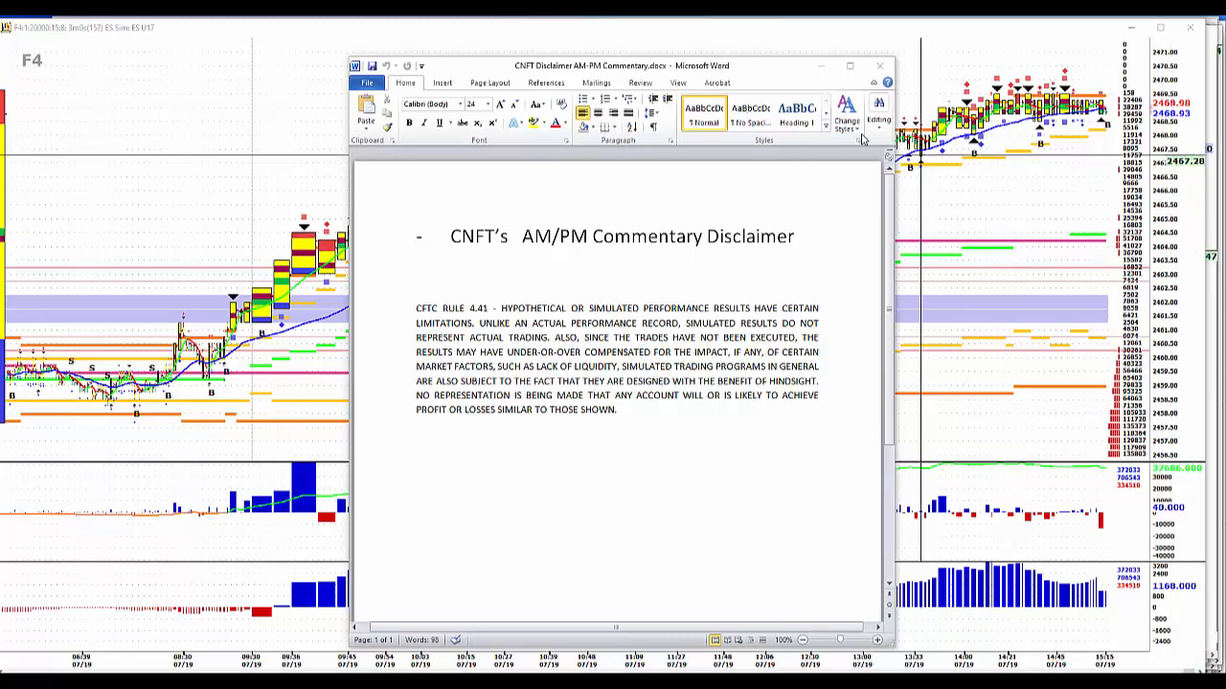
mouse_move(879, 67)
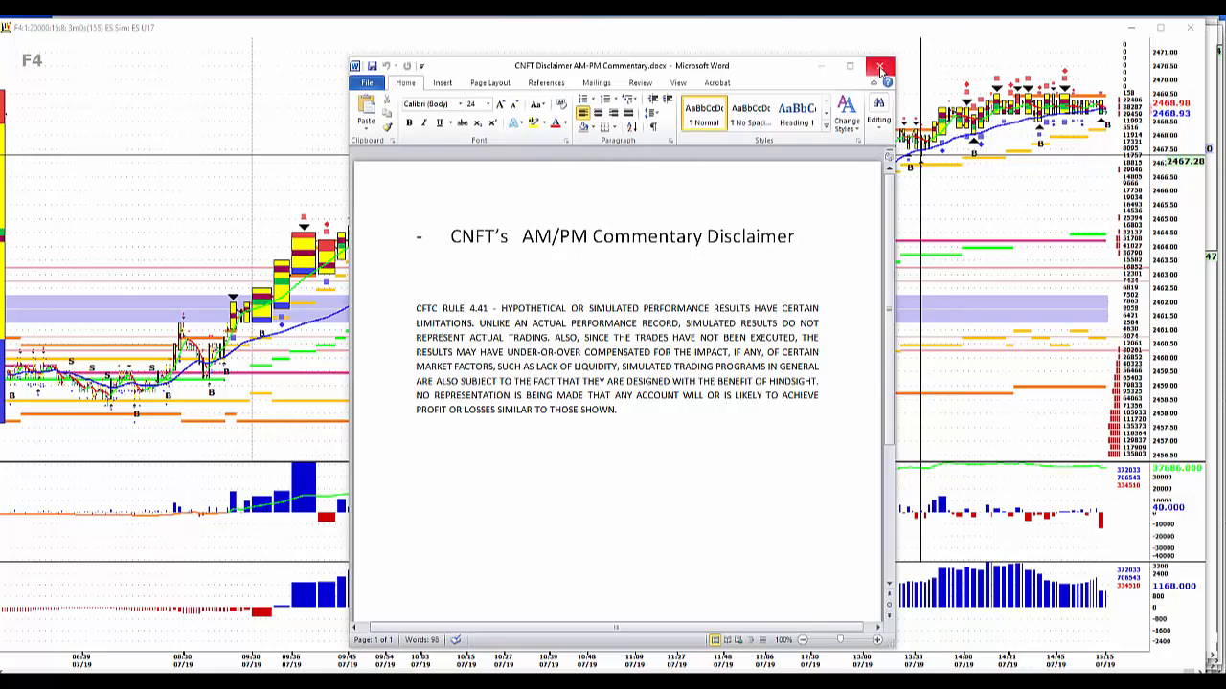
Close the CNFT AM/PM commentary disclaimer document in Word, leaving the E-mini chart on screen.
click(880, 65)
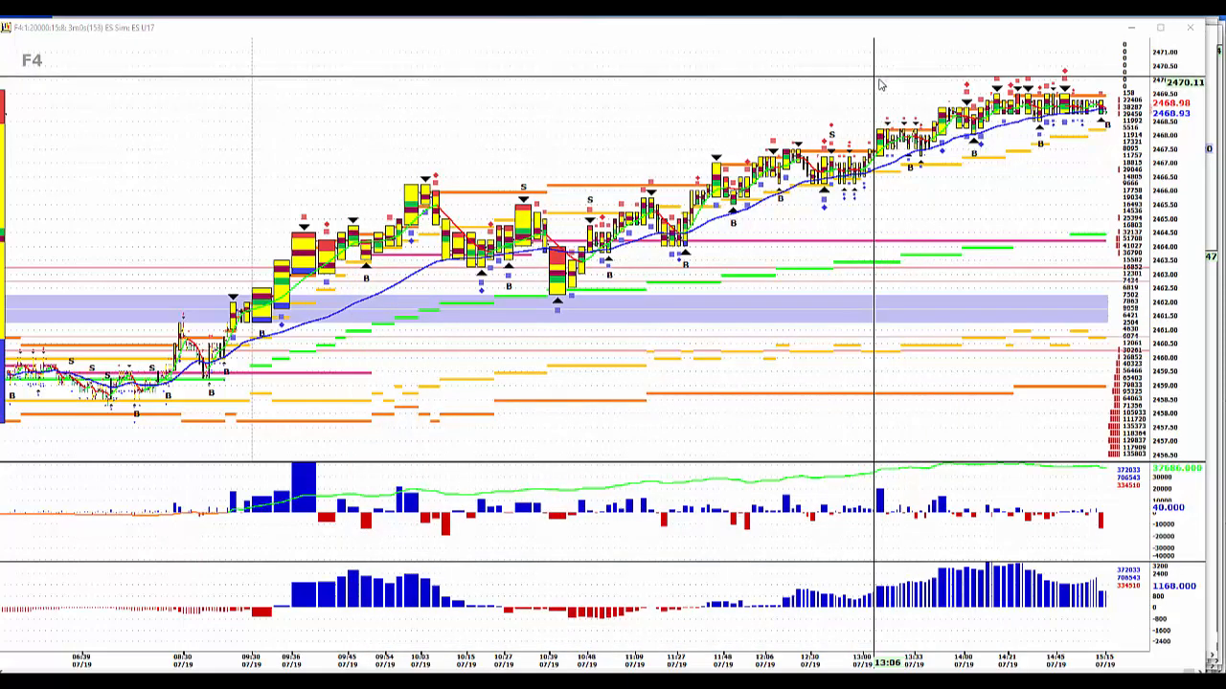
mouse_move(592, 364)
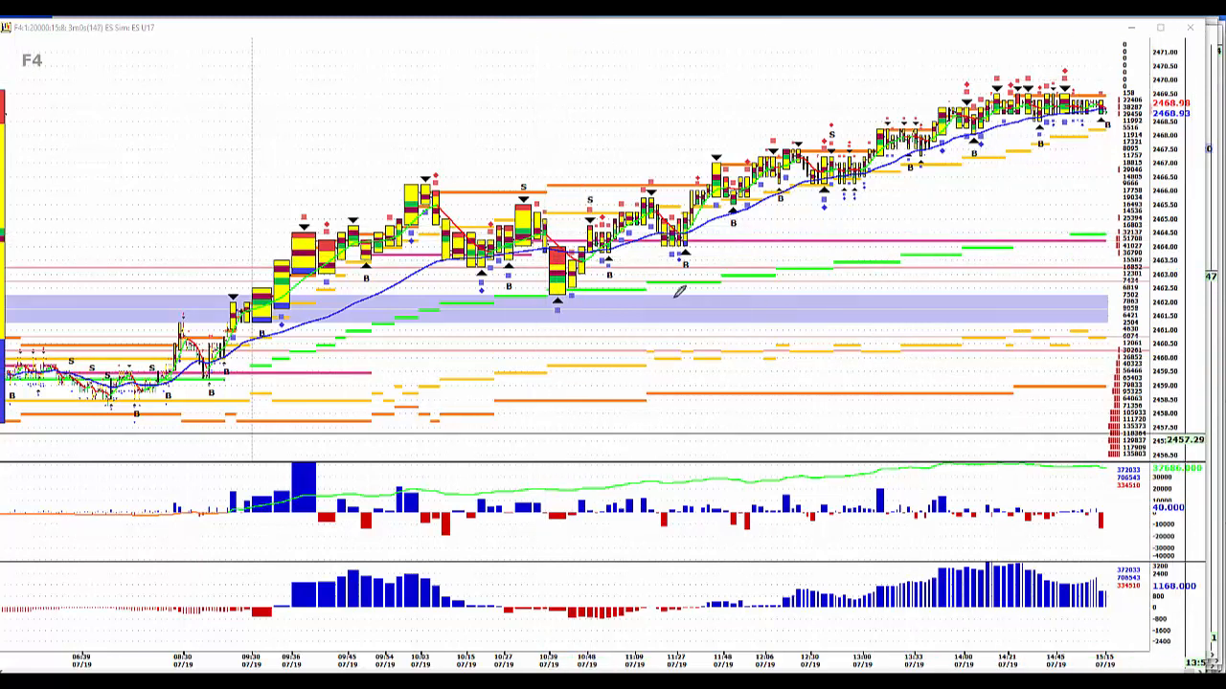
mouse_move(431, 286)
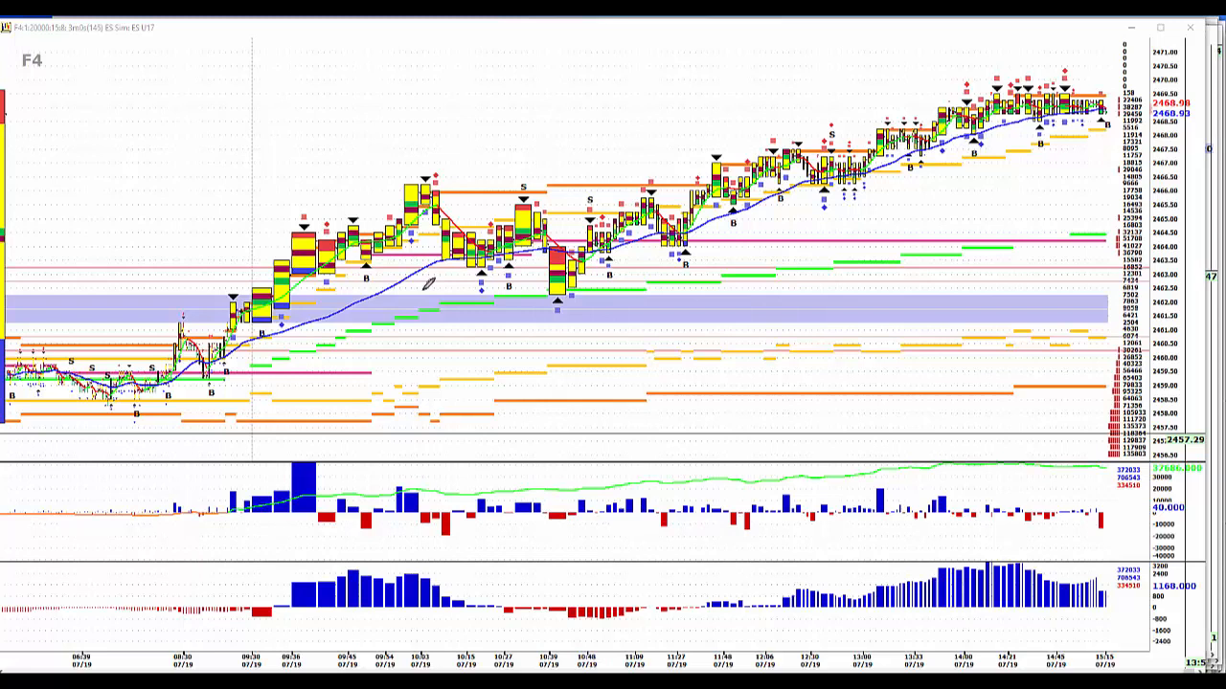
mouse_move(1192, 406)
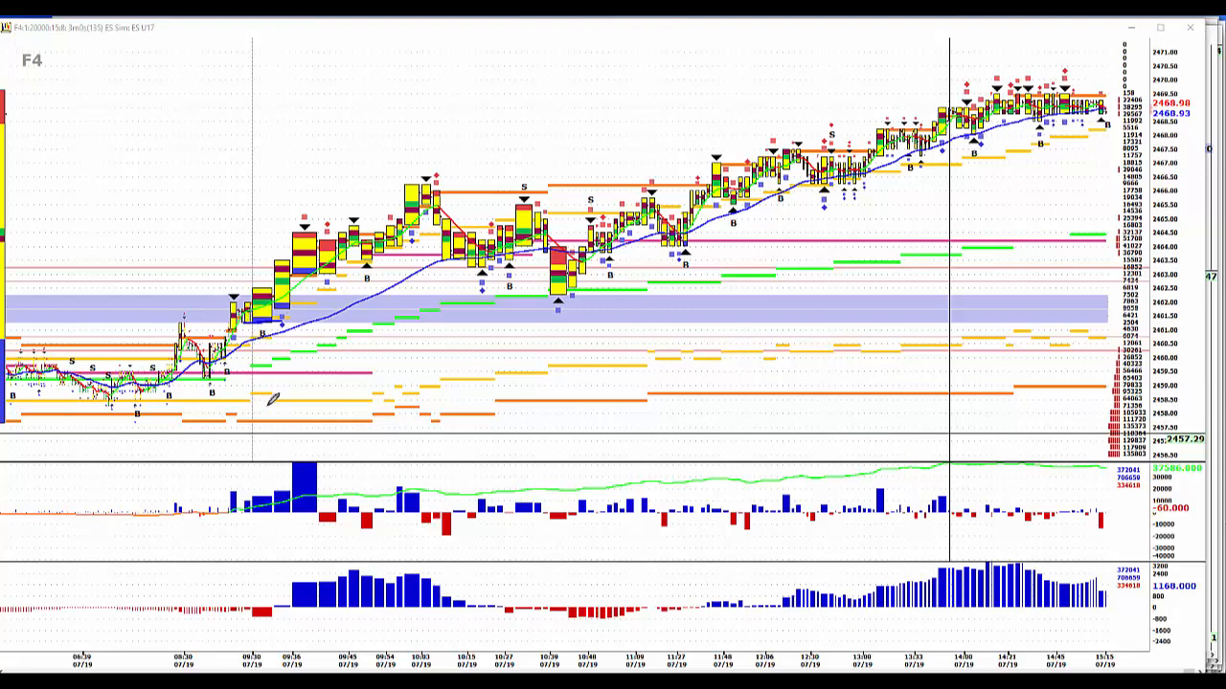
mouse_move(669, 305)
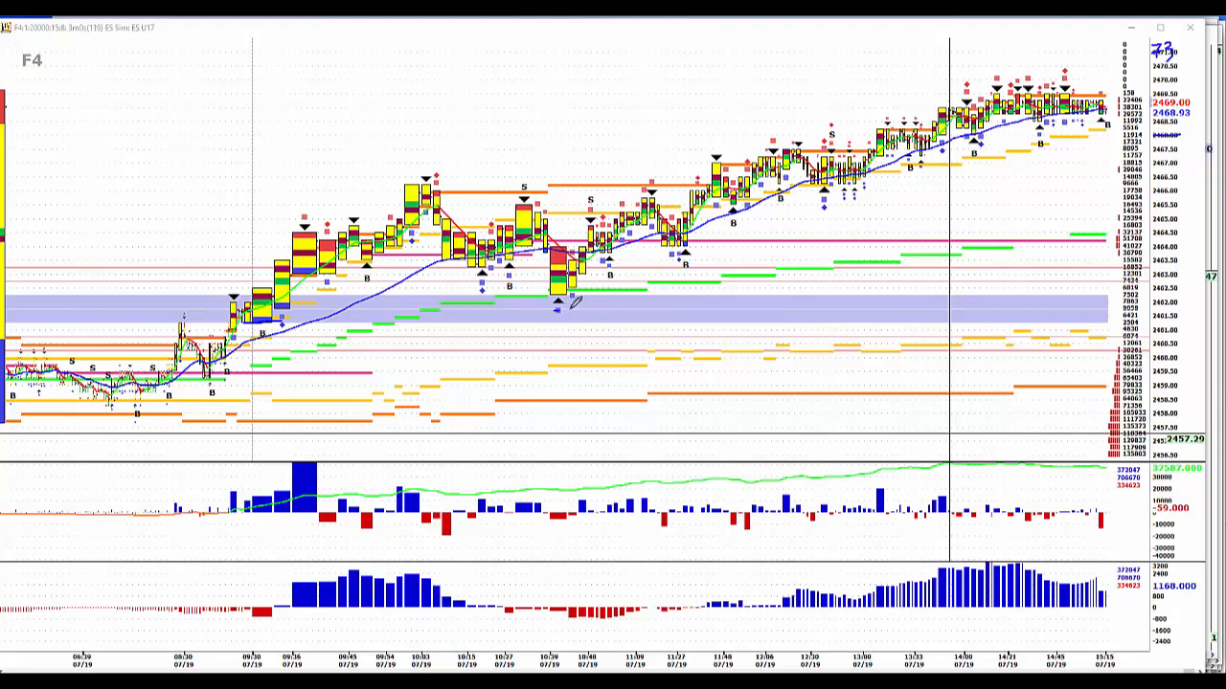
Review the E-mini chart and bring up the saved chart list for GC, ES, ZB and ZN.
drag(544, 284, 575, 310)
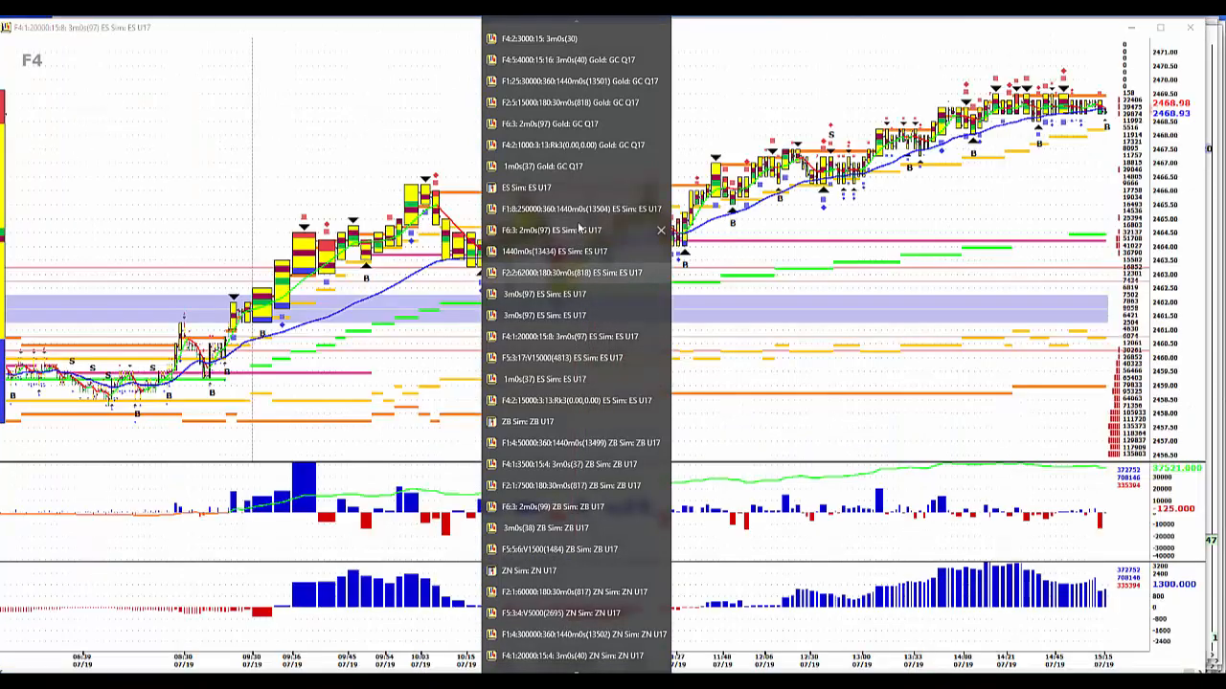
Bring the ES 1440-minute daily profile chart to the front from the window list.
click(571, 209)
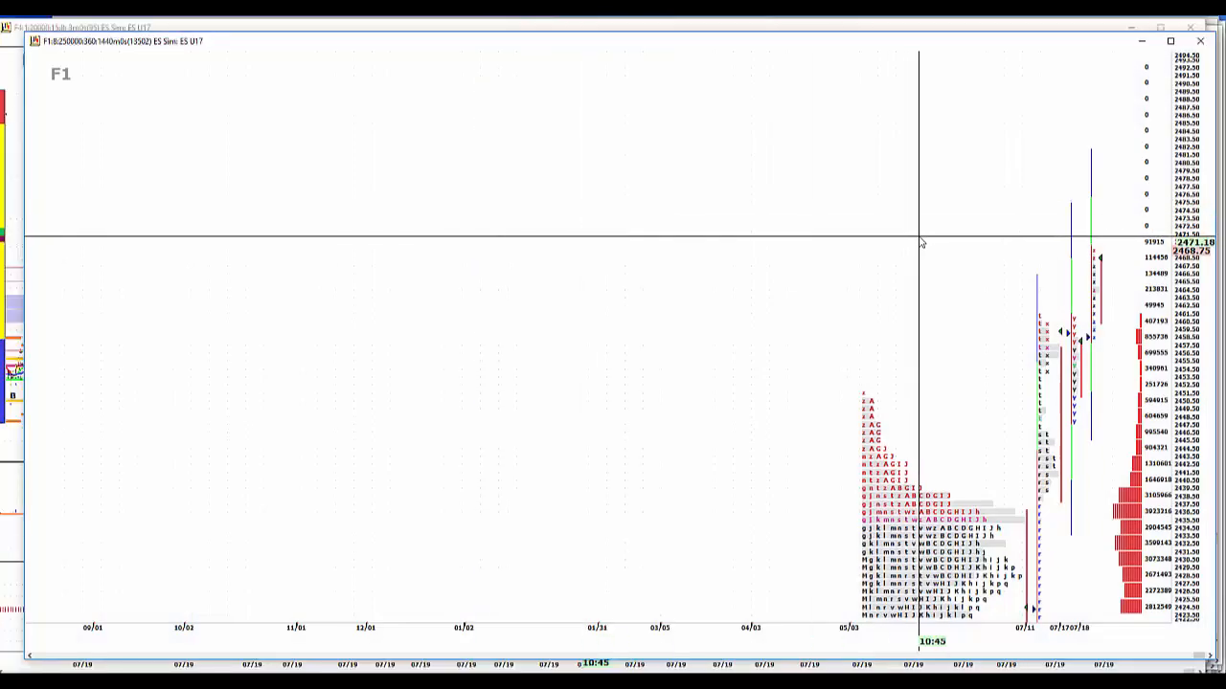
mouse_move(923, 333)
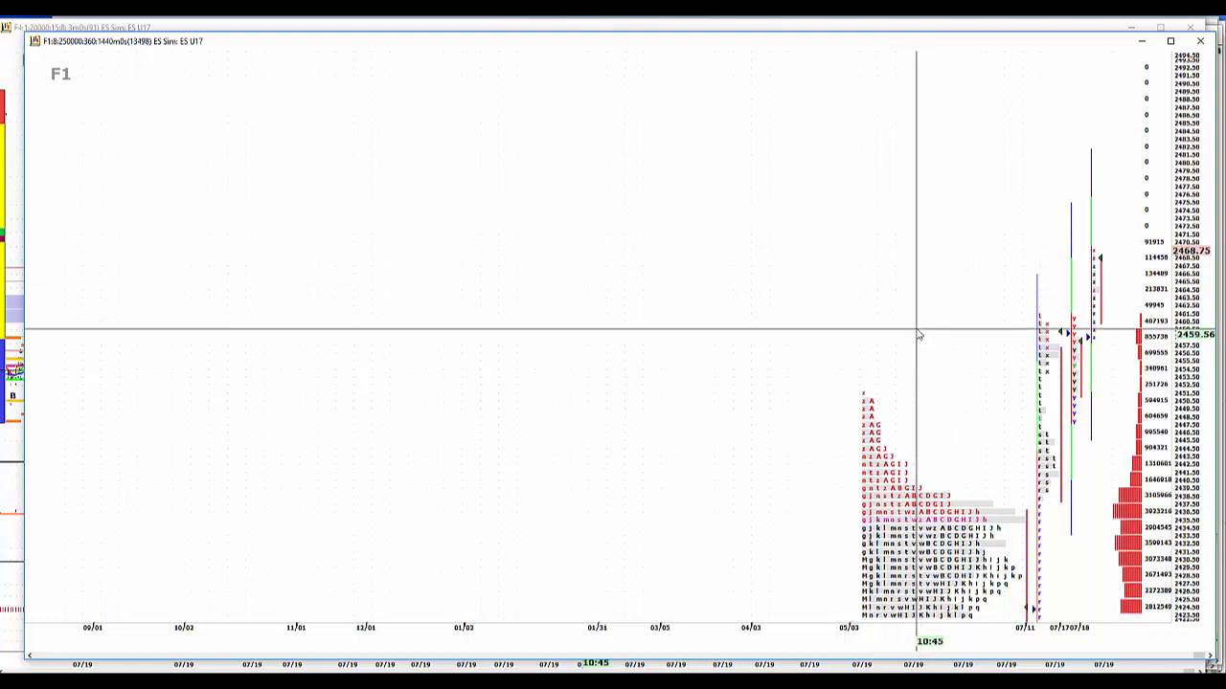
mouse_move(929, 326)
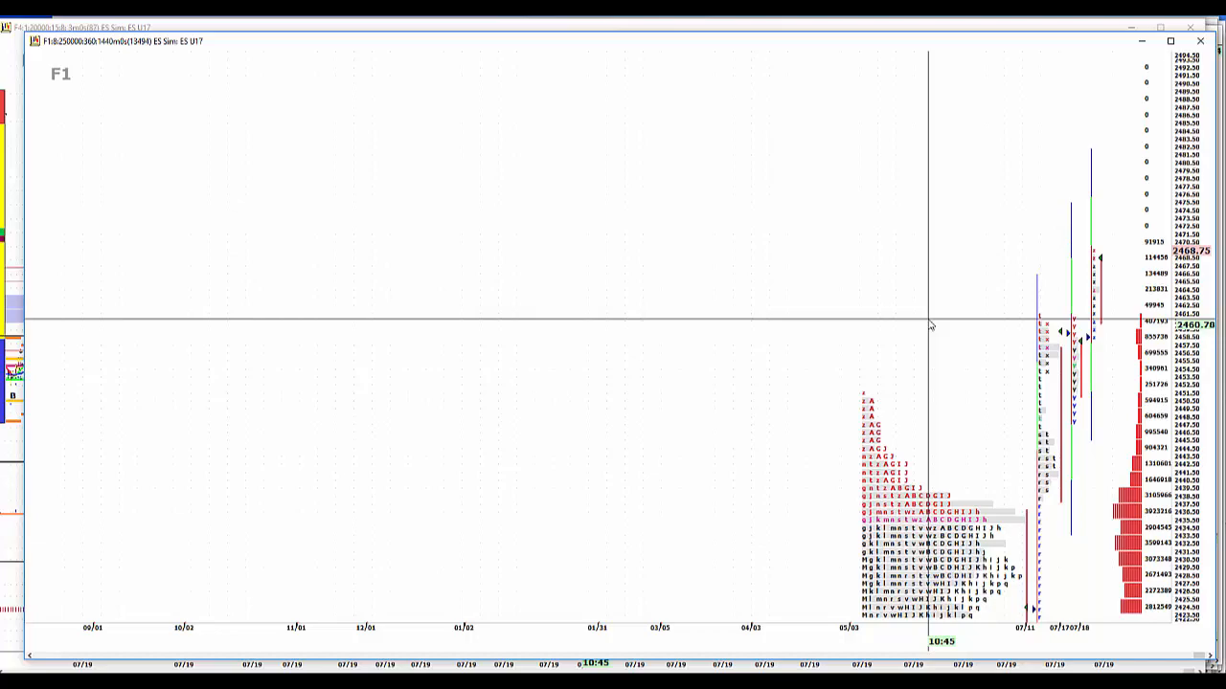
mouse_move(640, 326)
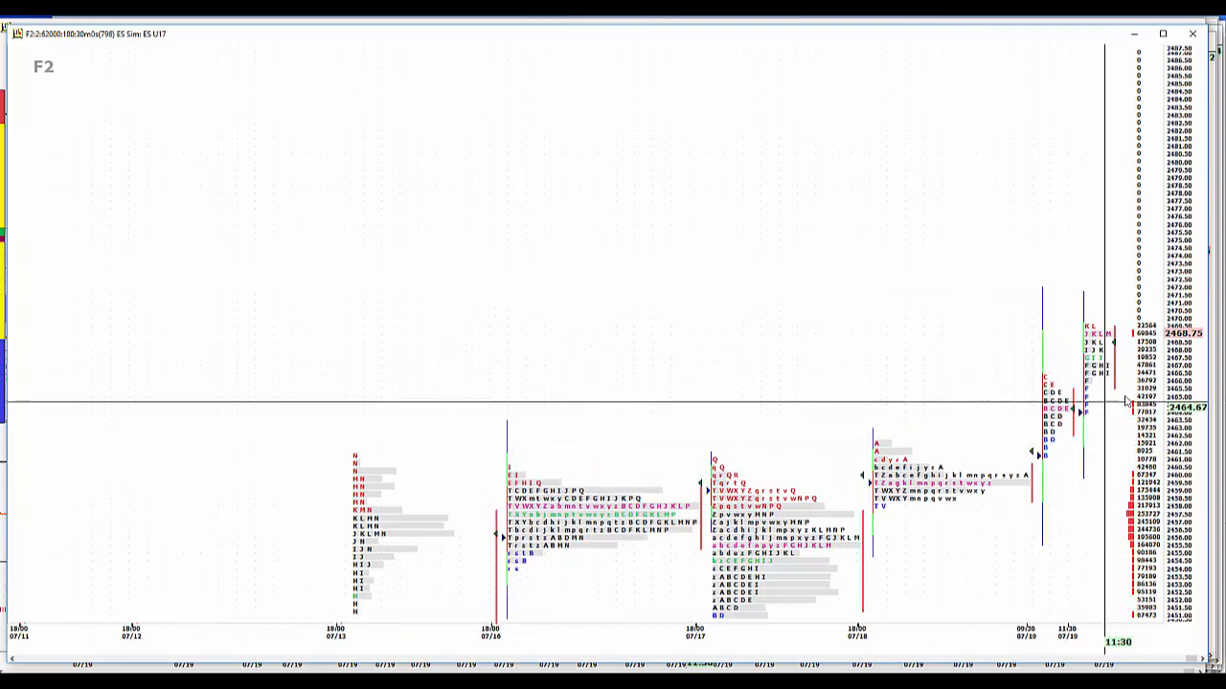
mouse_move(1054, 510)
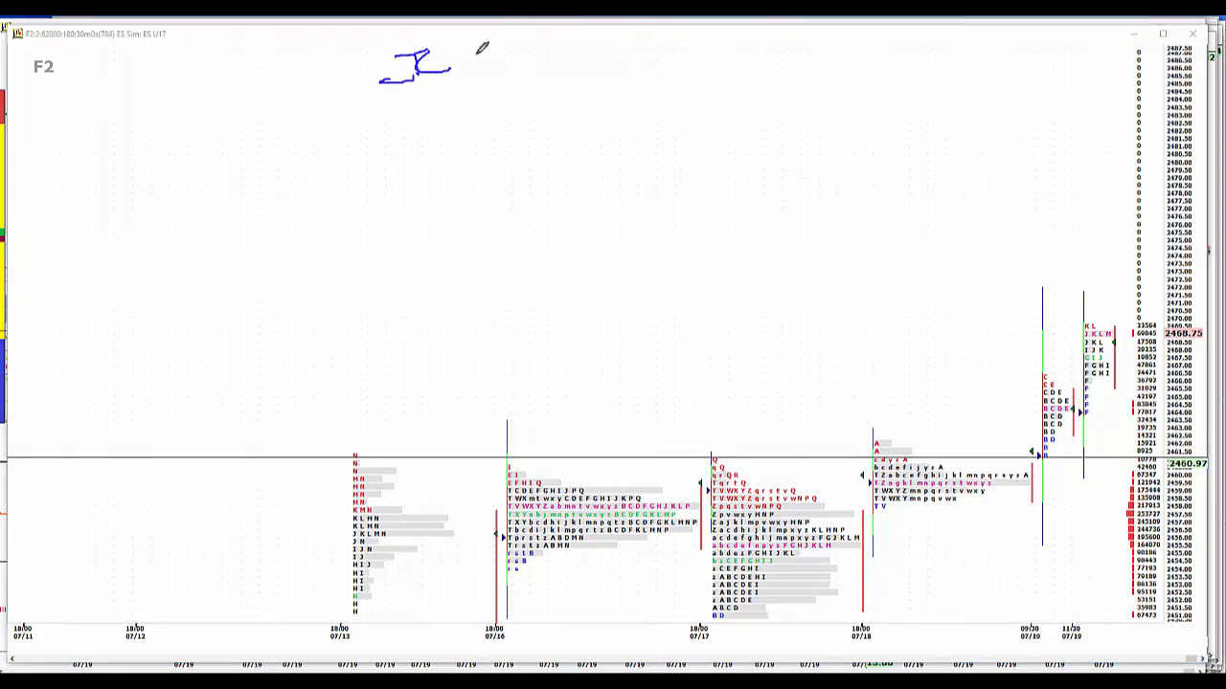
Handwrite buy/sell level notes (246, 22 and further marks) near the top of the ES chart.
drag(477, 58, 496, 49)
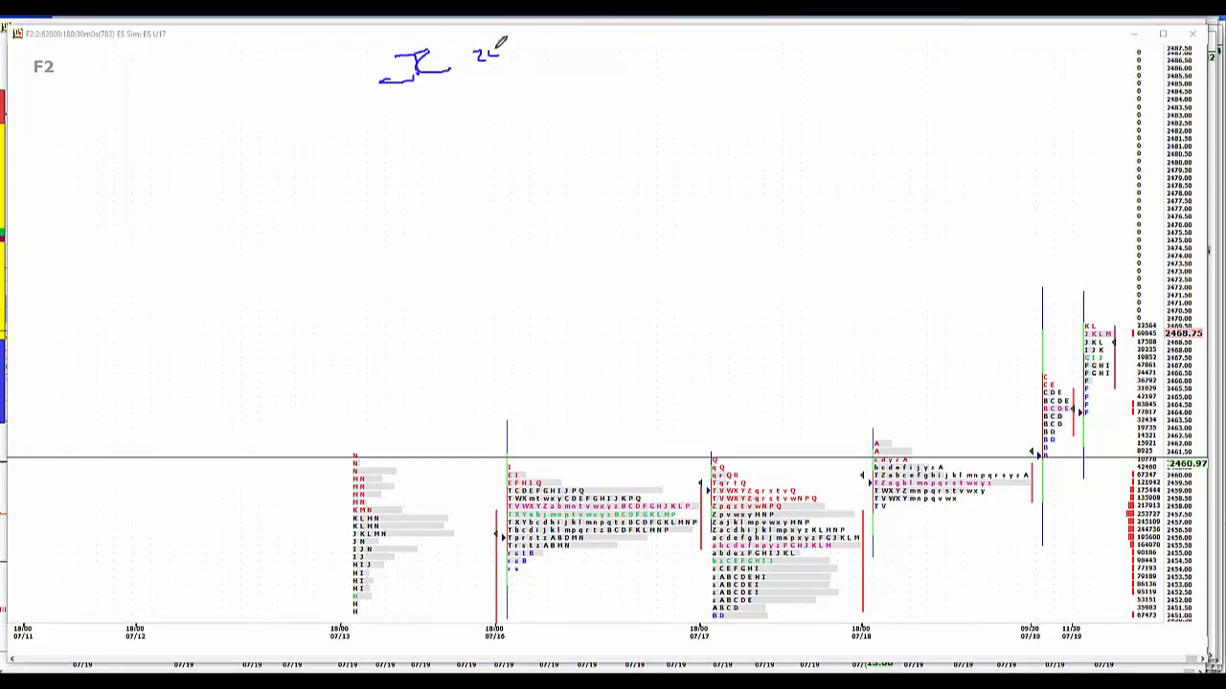
drag(479, 58, 517, 77)
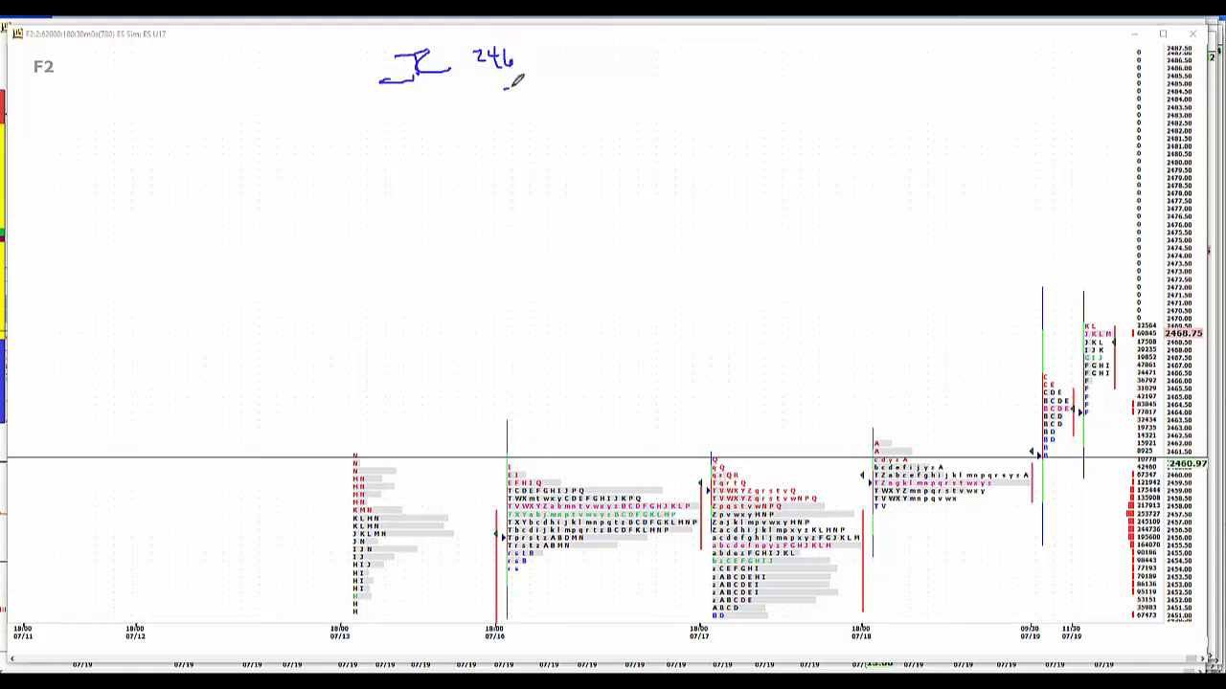
drag(497, 92, 546, 95)
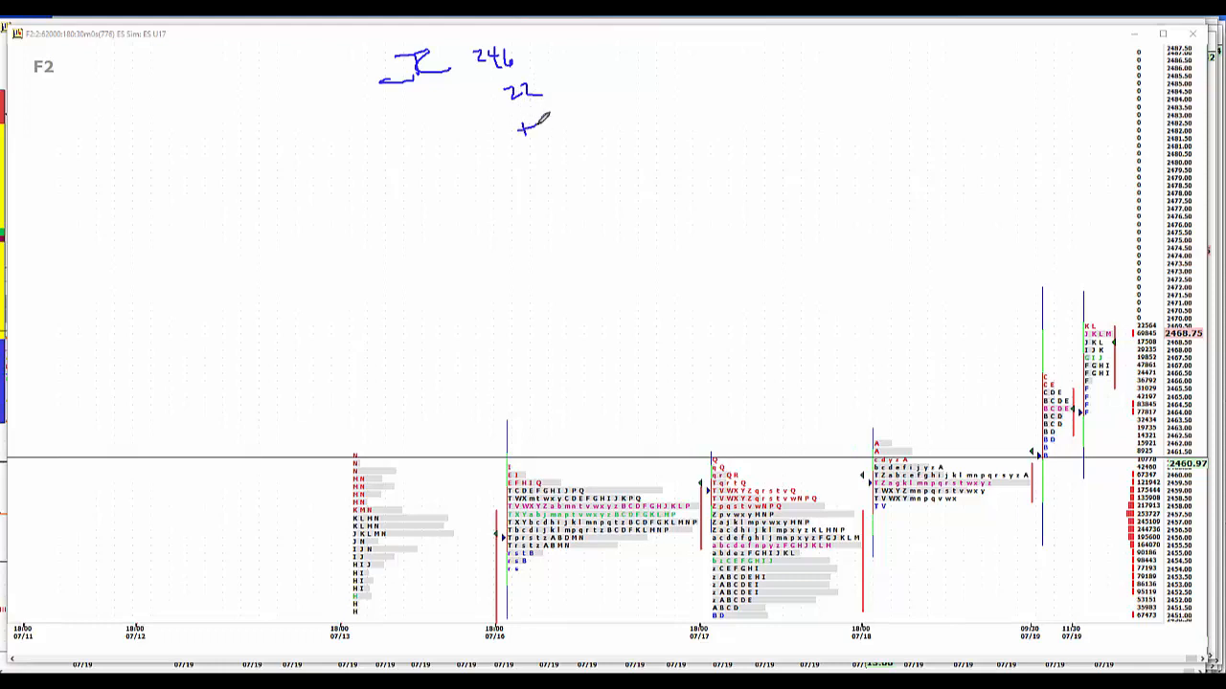
drag(546, 124, 571, 119)
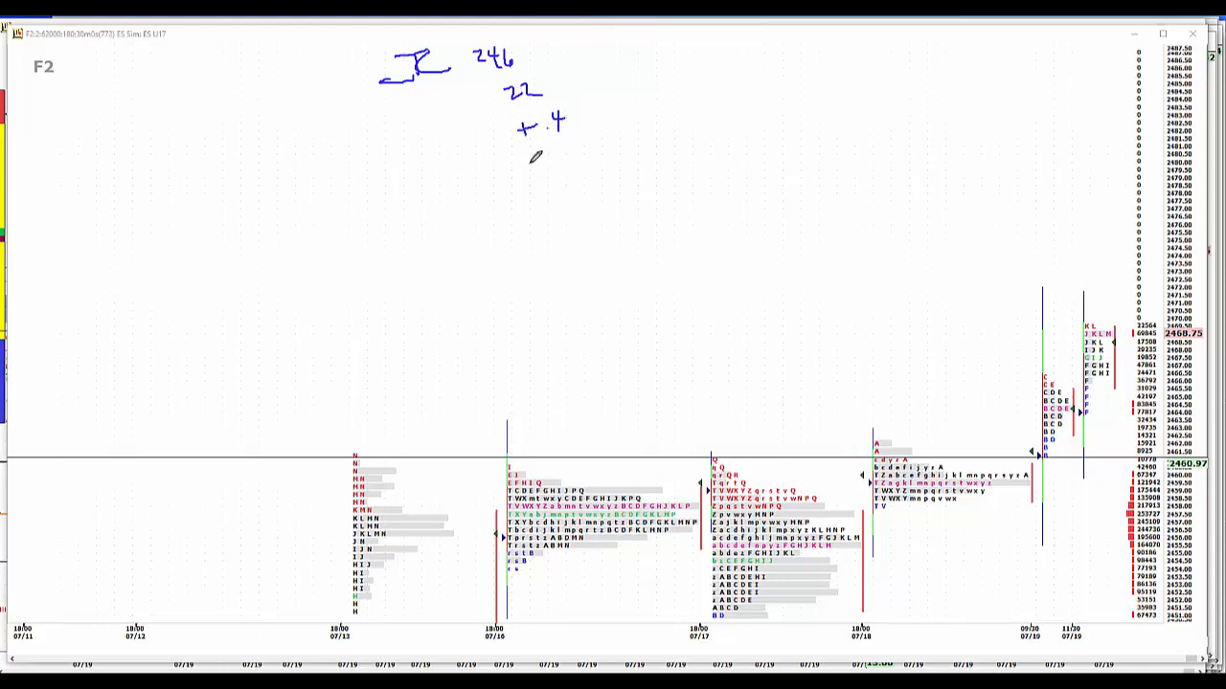
drag(536, 157, 532, 172)
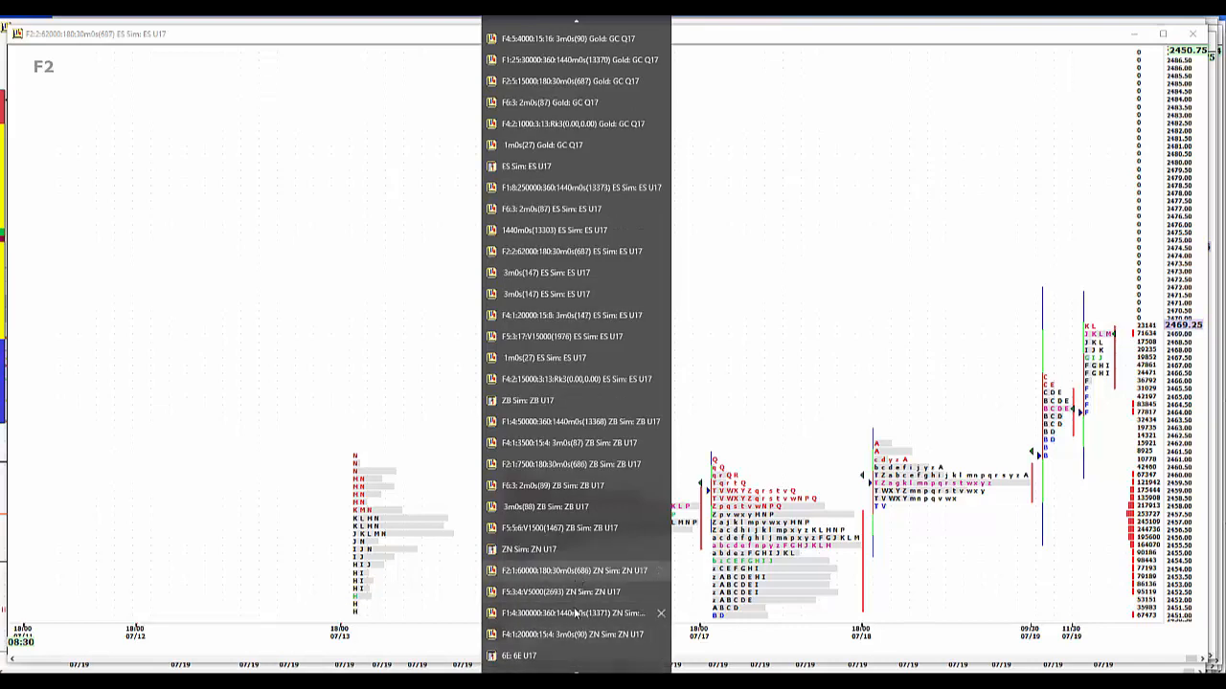
Switch to the ZN U17 Treasury note profile chart from the window list.
click(571, 634)
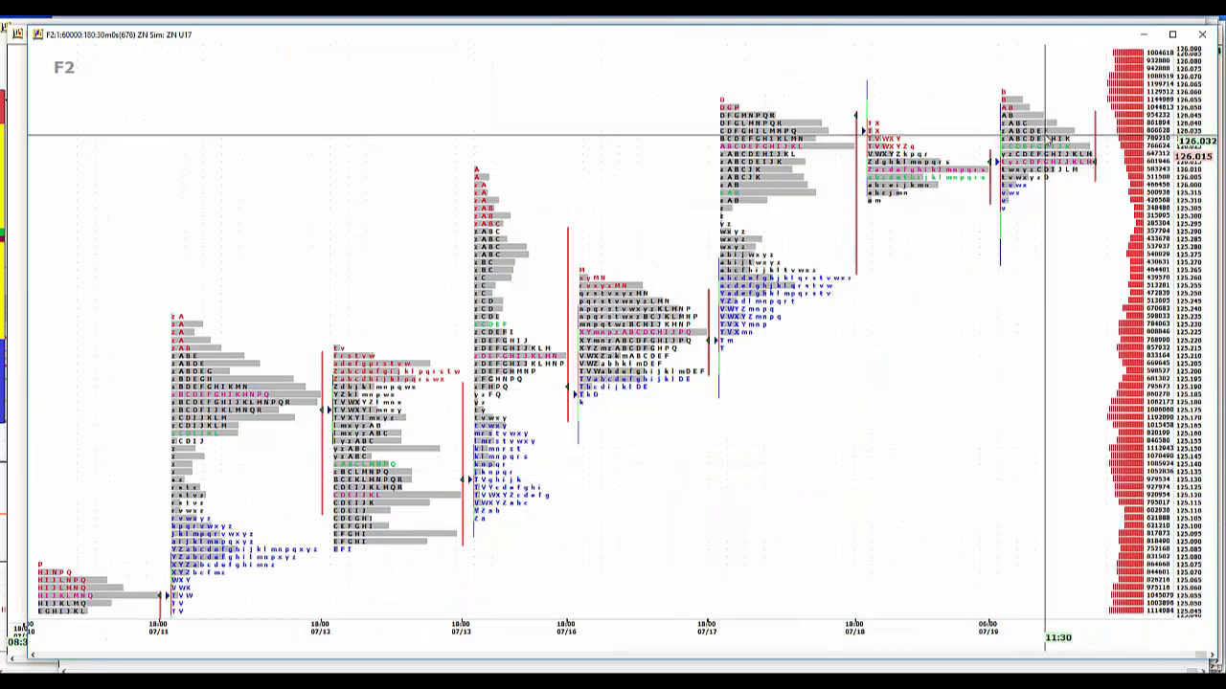
mouse_move(977, 220)
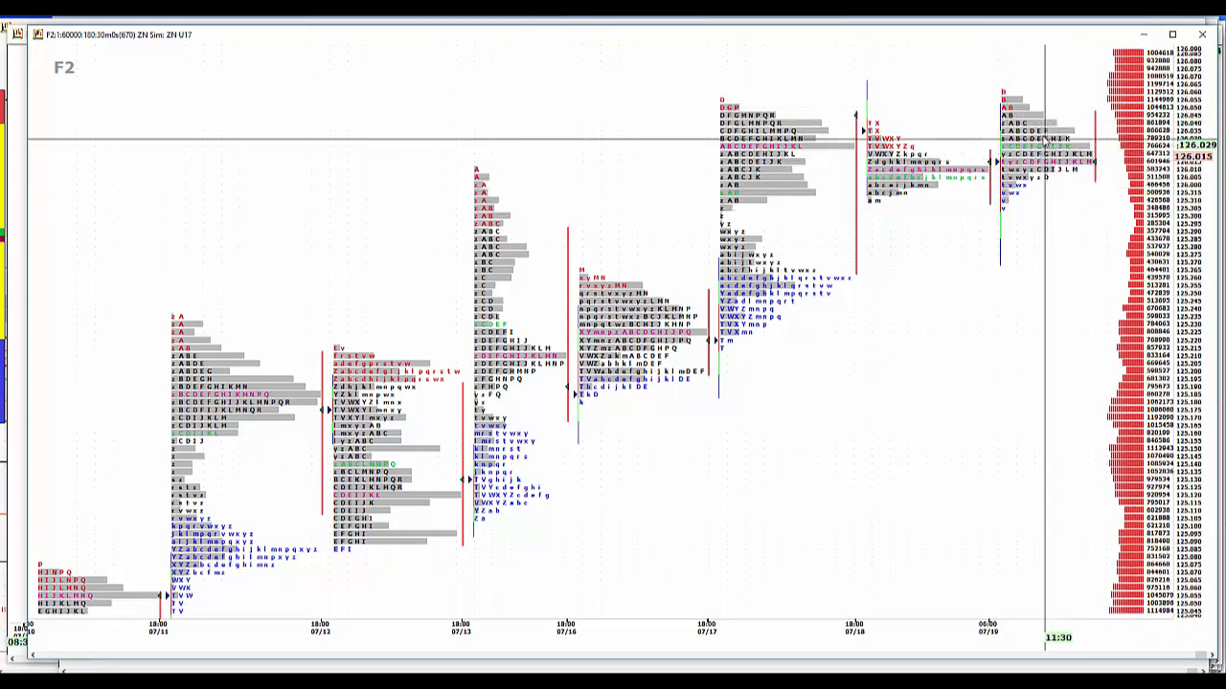
mouse_move(1063, 177)
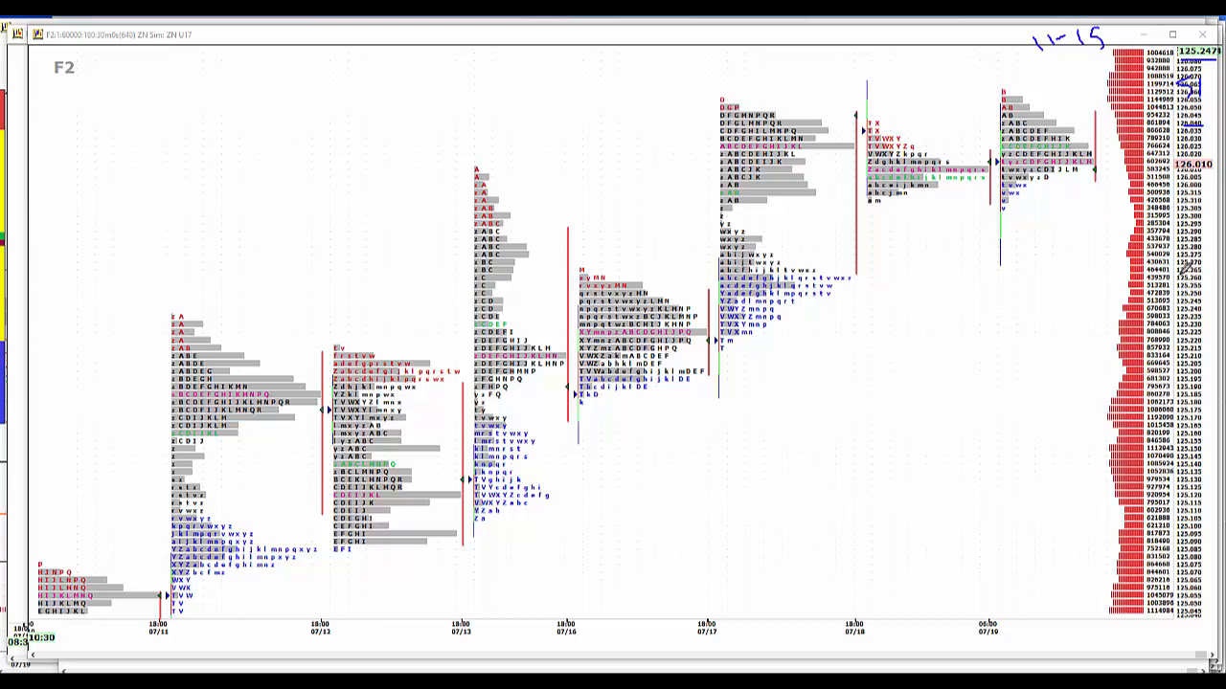
mouse_move(1077, 237)
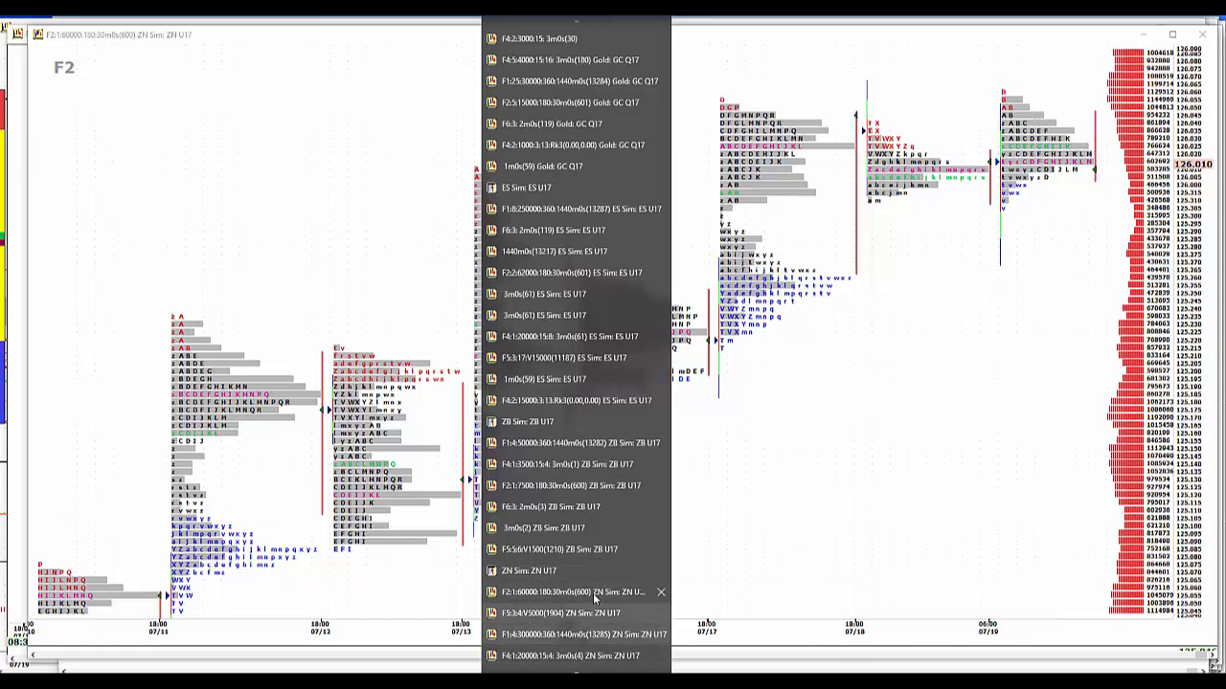
Switch to the ZB U17 Treasury bond profile chart from the window list.
click(553, 487)
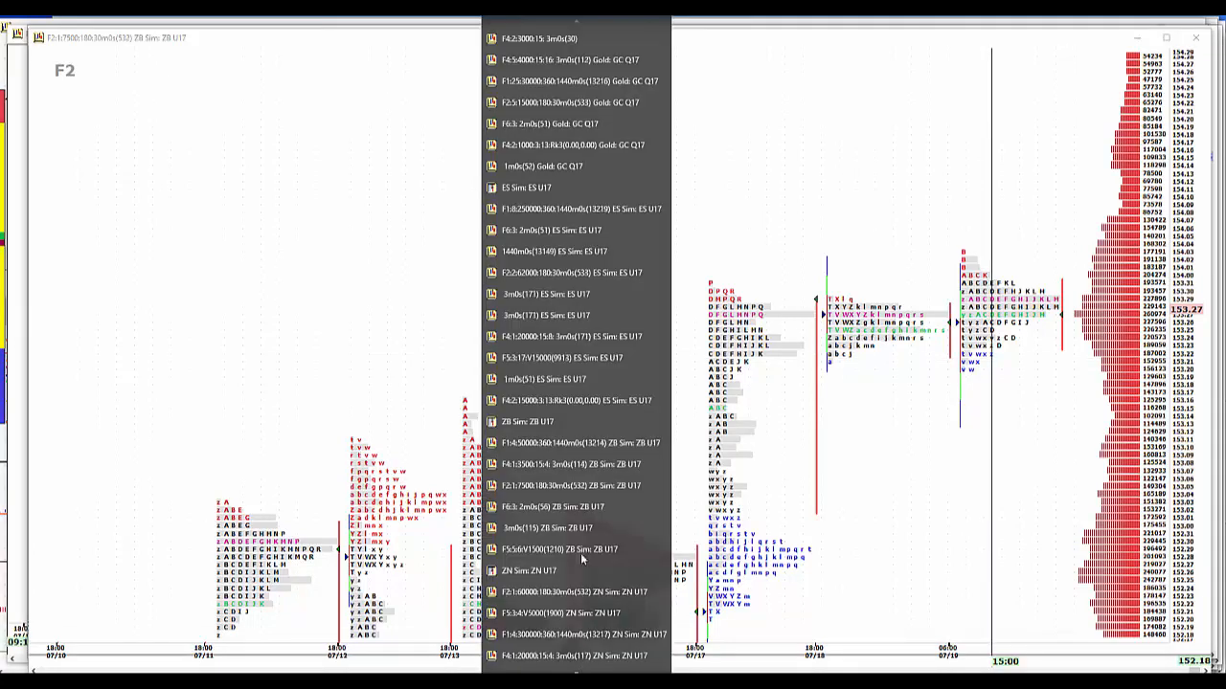
Switch to the Gold GC Q17 profile chart from the window list.
click(570, 80)
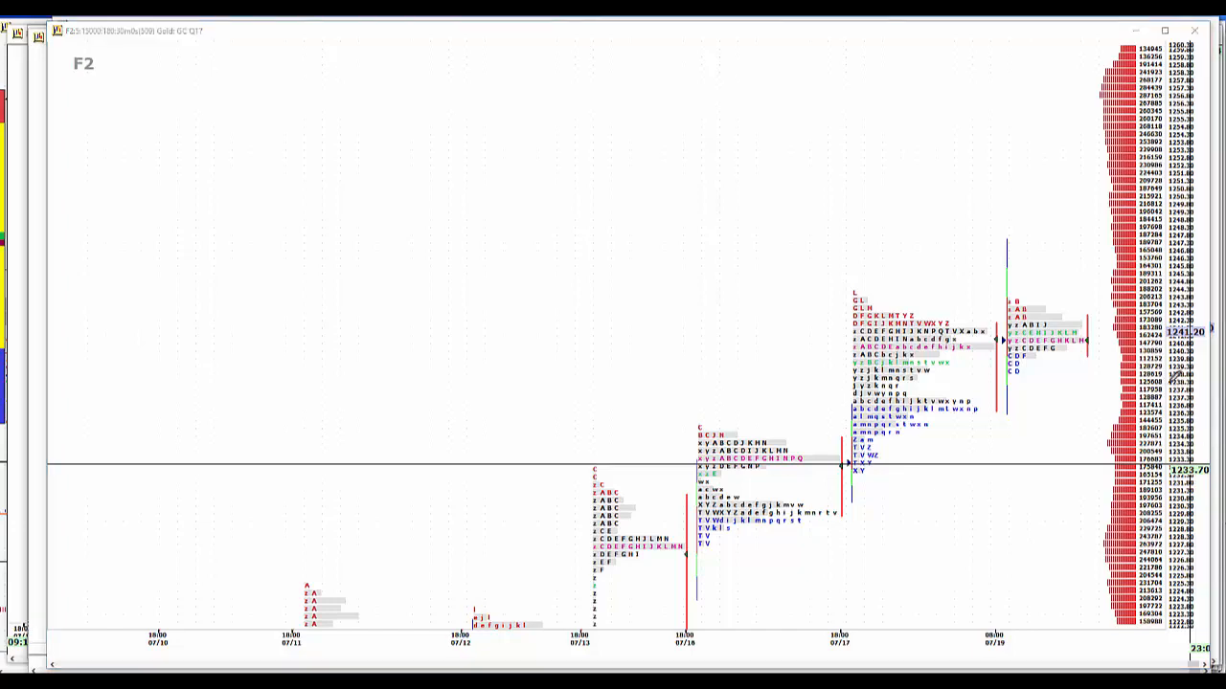
mouse_move(1188, 303)
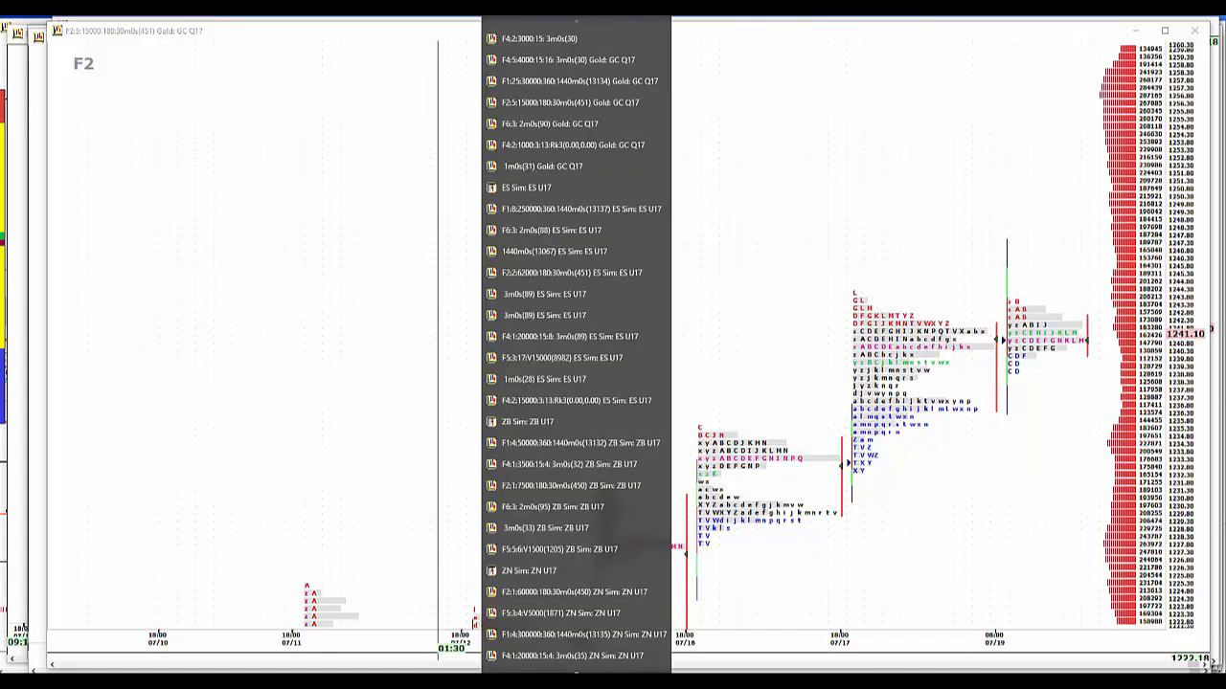
Scroll the window list down toward the Crude CL U17 chart entry.
scroll(down, 3)
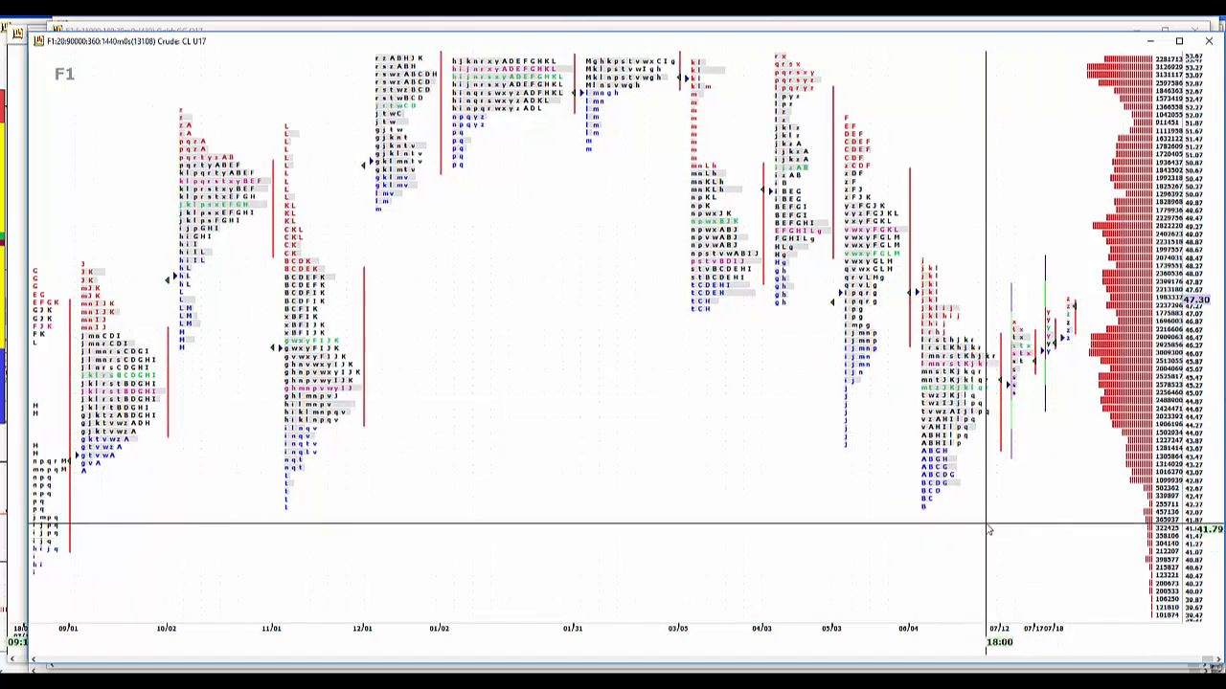
mouse_move(1019, 358)
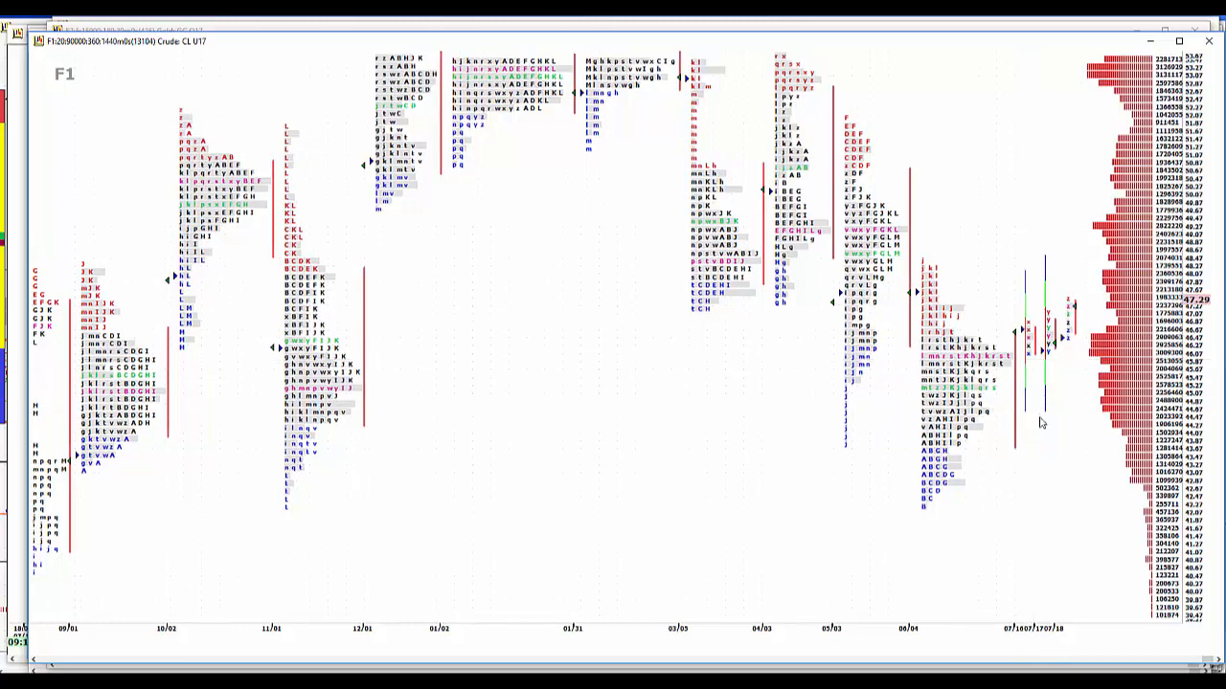
mouse_move(1133, 540)
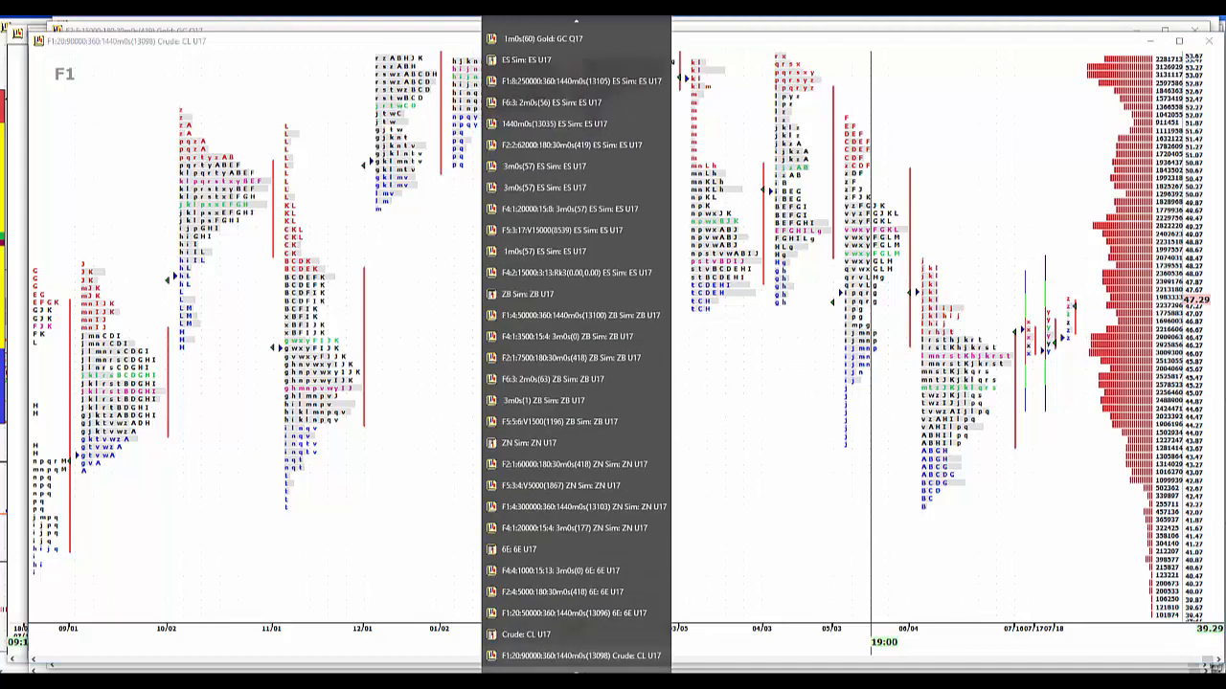
Scroll through the crude oil CL U17 profile chart while reviewing it.
scroll(down, 3)
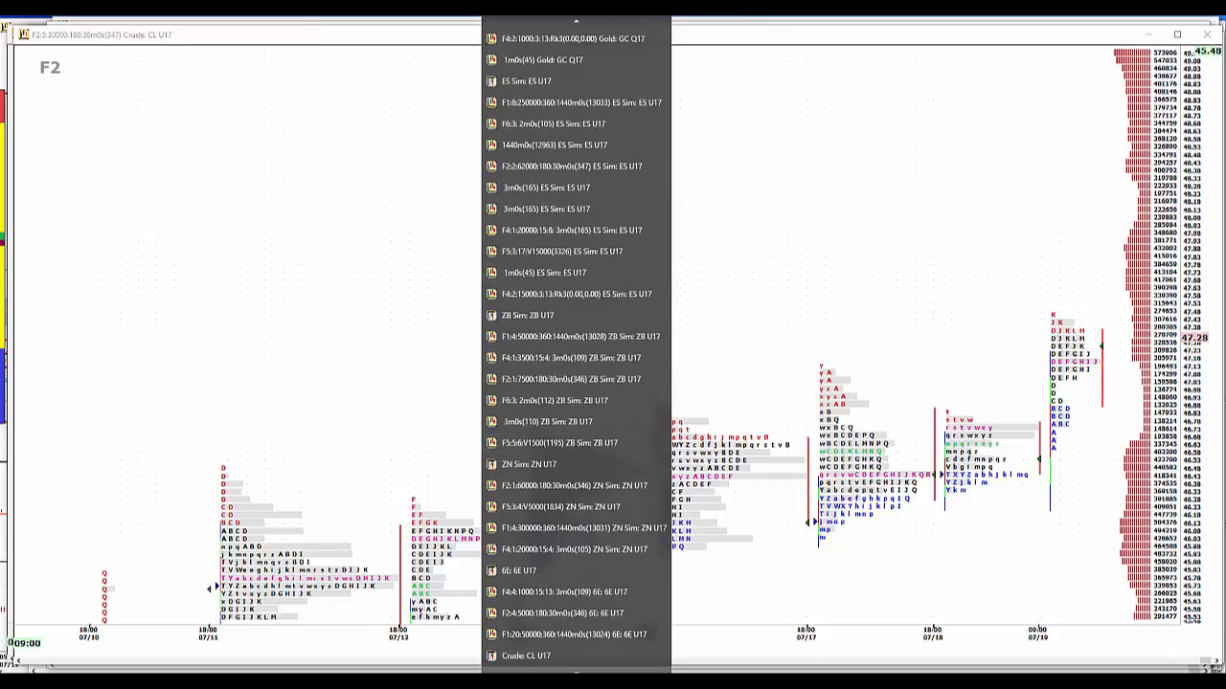
scroll(down, 3)
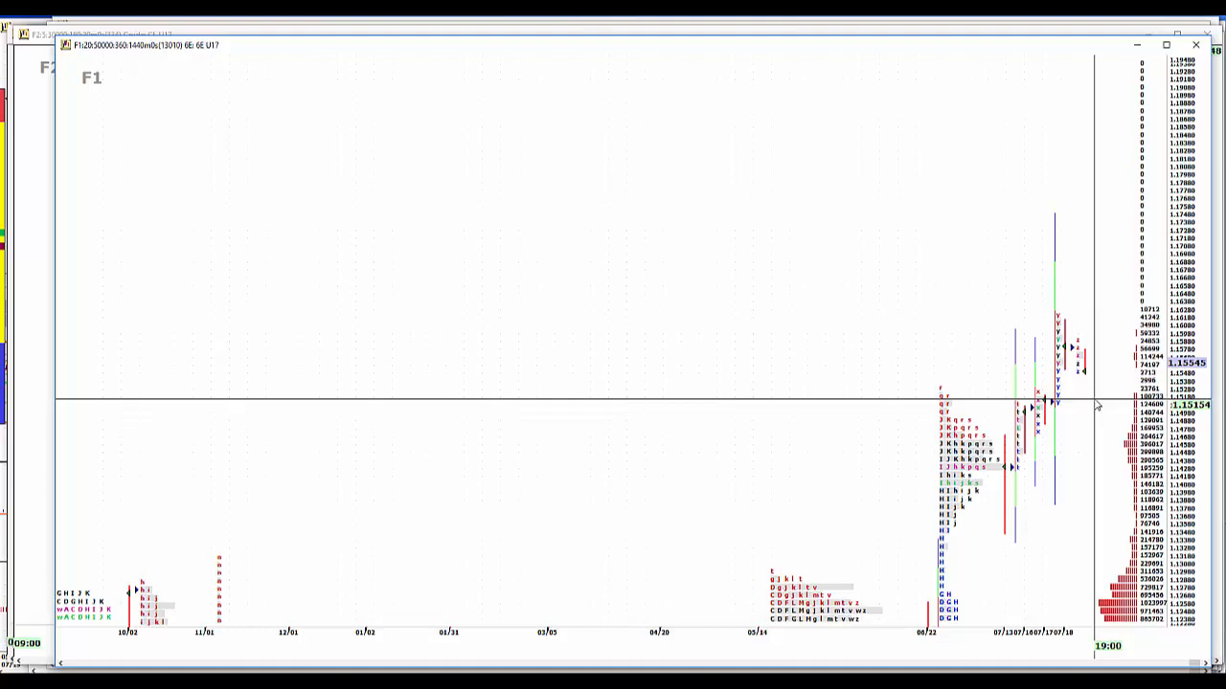
mouse_move(1087, 387)
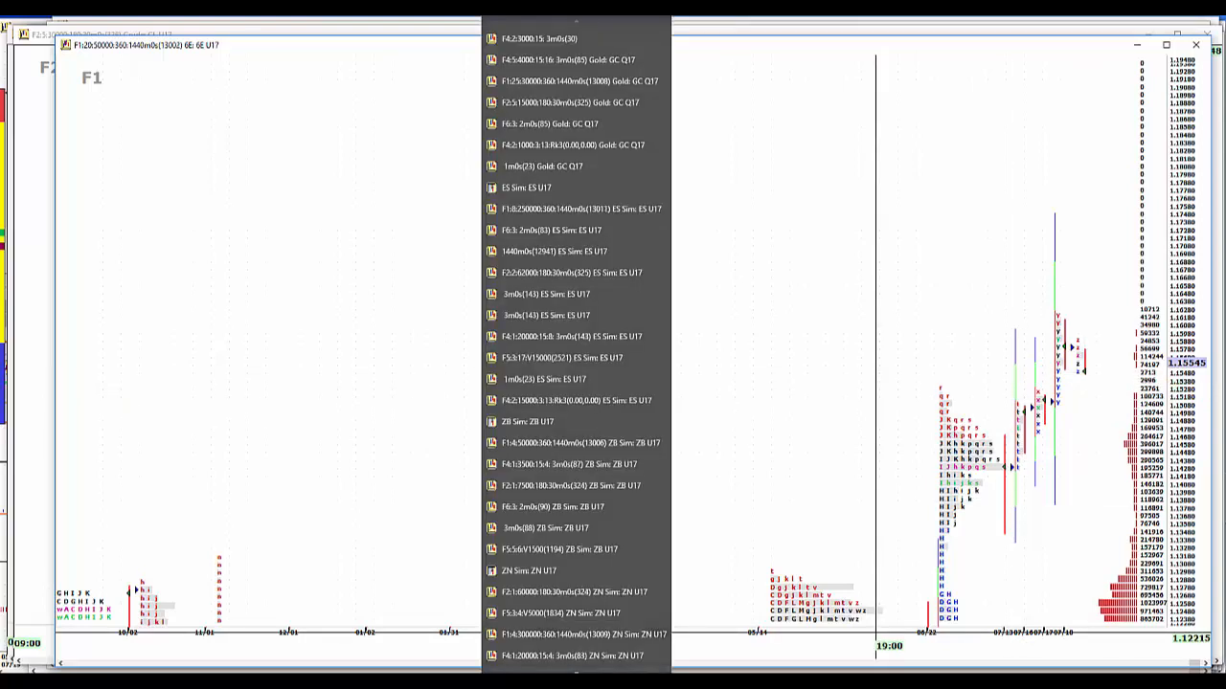
Scroll the window list toward the euro 6E U17 1440-minute chart entry.
scroll(down, 3)
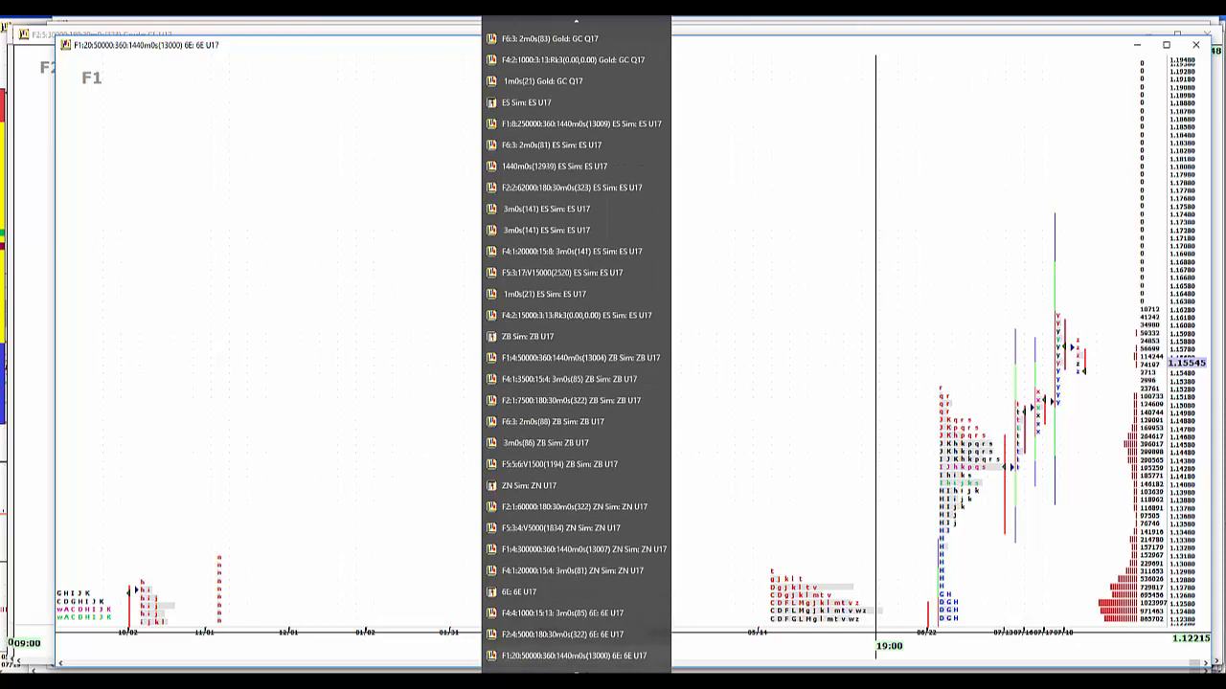